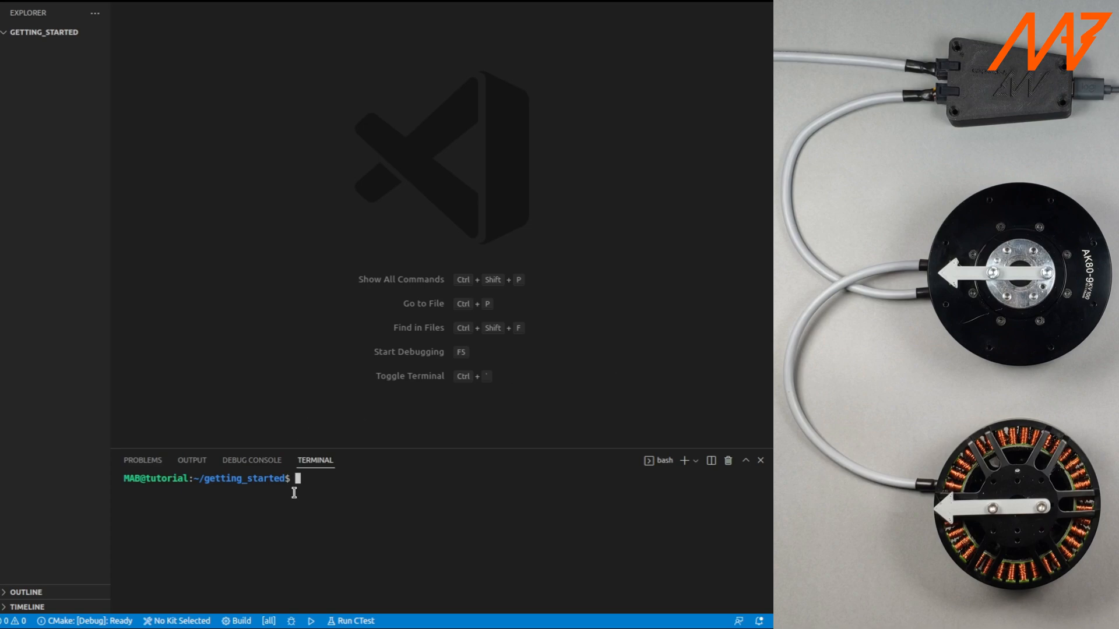
# Install pyCandleMAB with pip and add the setserial package via apt
pyautogui.write('pip install pyCandleMAB')
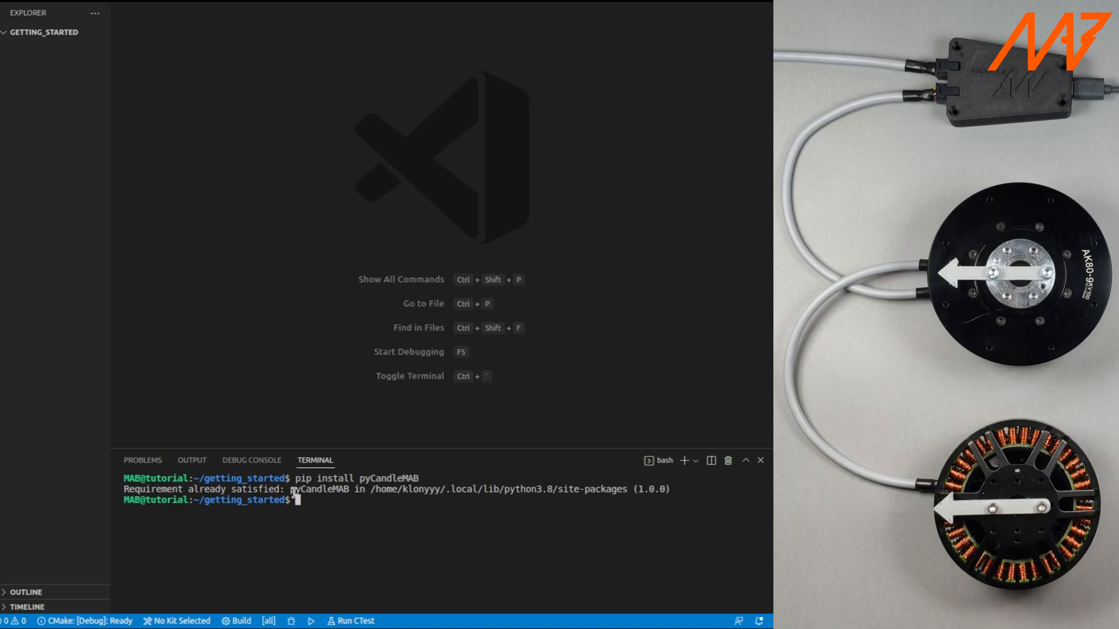
pyautogui.write('sudo apt install setserial')
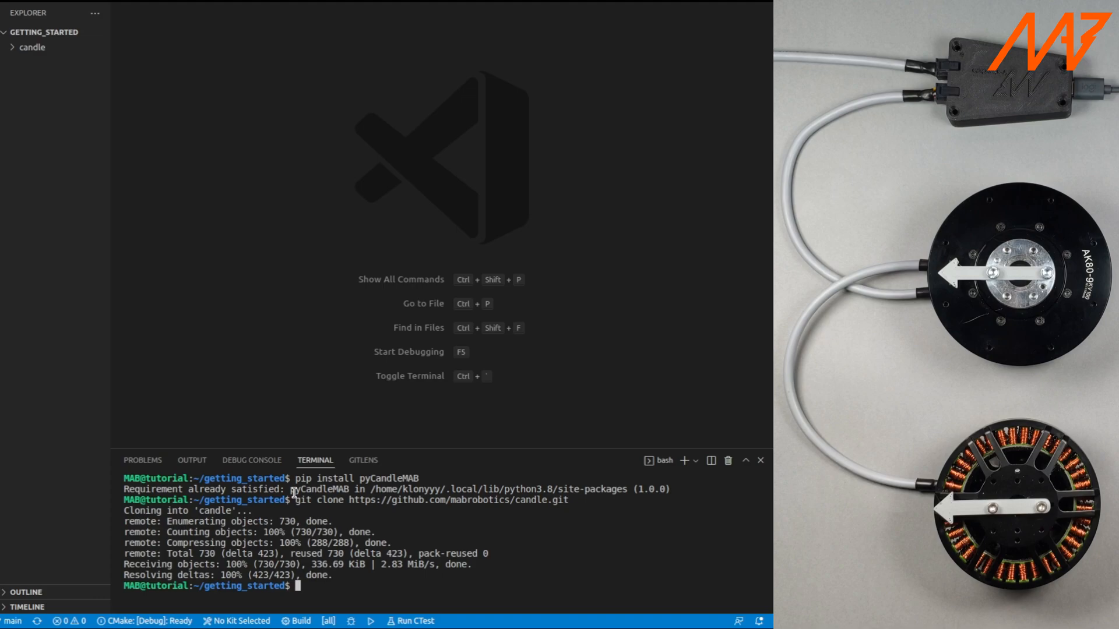
# Rerun pip install pyCandleMAB and sudo apt install setserial in the terminal
pyautogui.write('pip install pyCandleMAB')
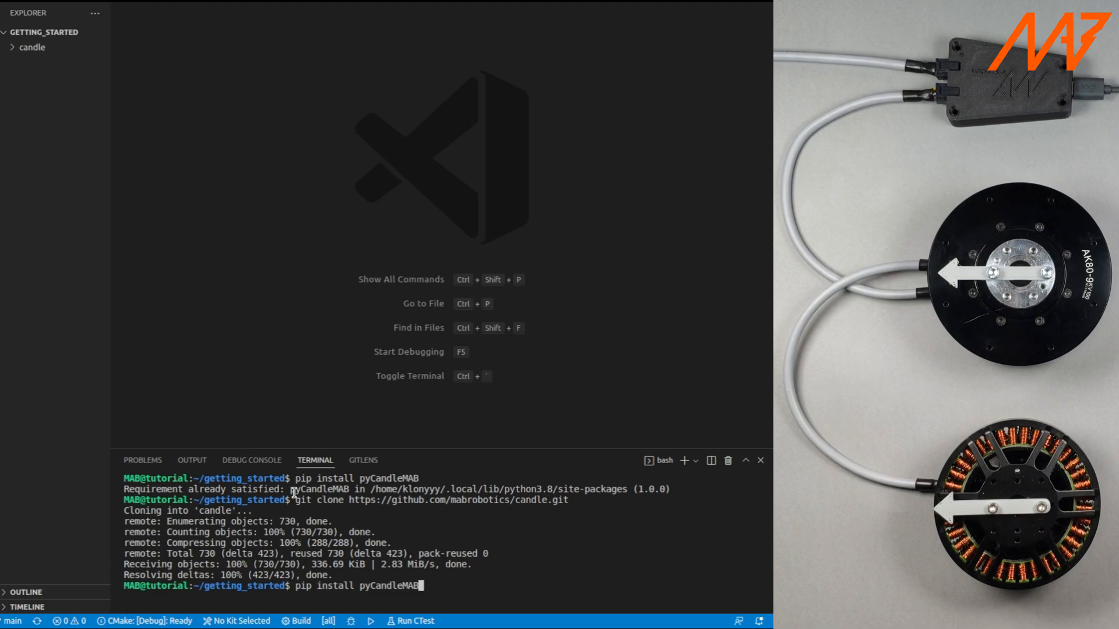
pyautogui.write('sudo apt install setserial')
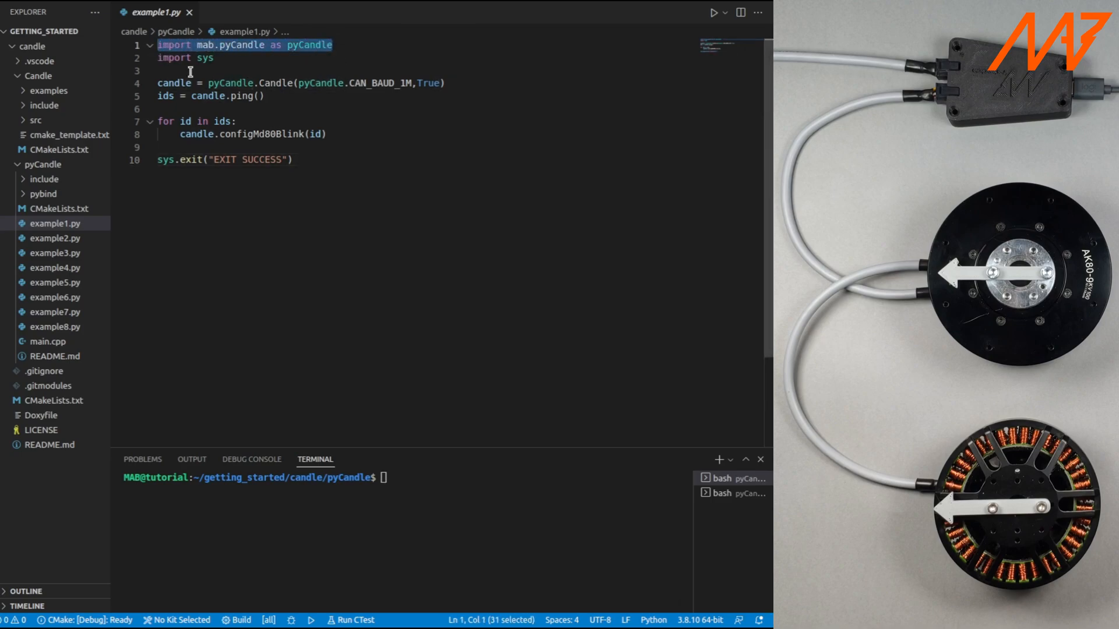
# Select a line of example1.py's drive-blinking code to explain it
pyautogui.doubleClick(172, 83)
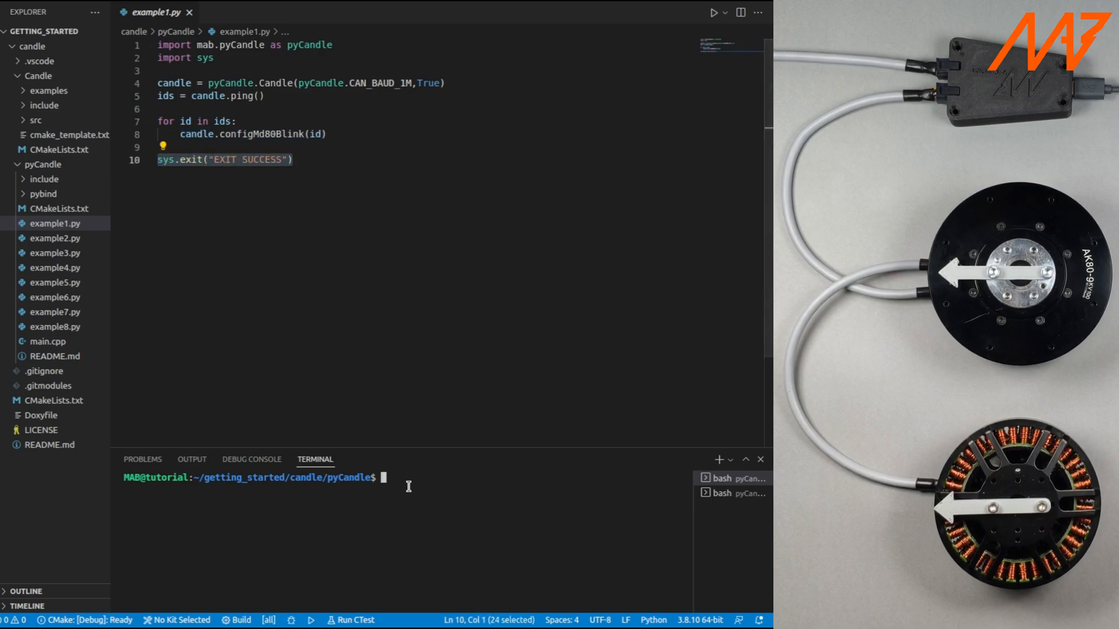
# Run python3 example1.py to find drives 100 and 200 and blink their LEDs
pyautogui.write('python3 example1.py')
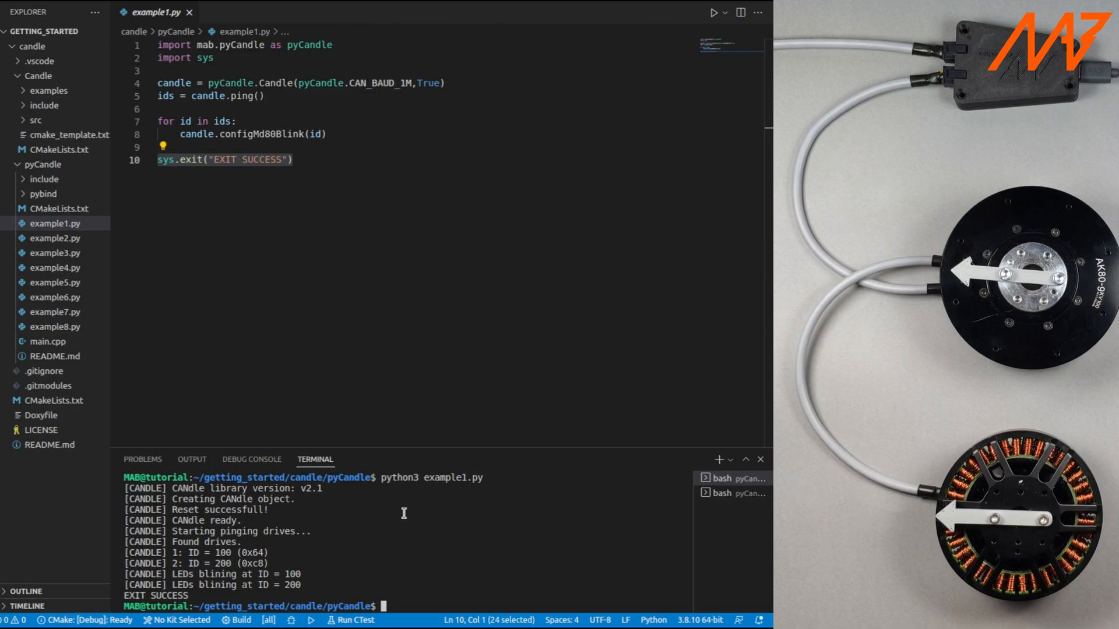
pyautogui.moveTo(396, 520)
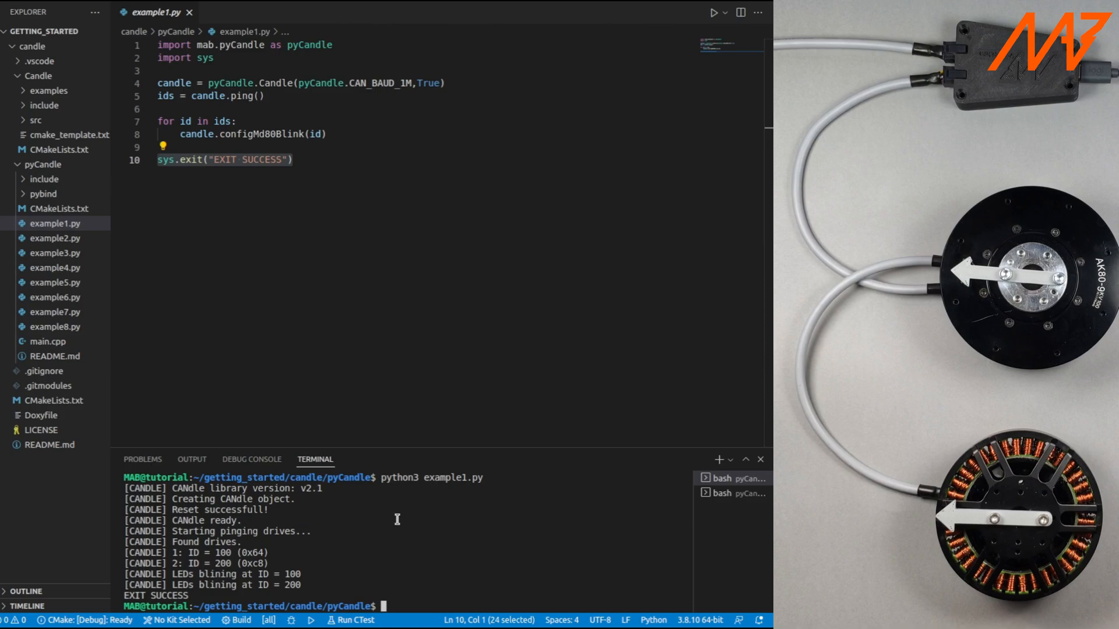
pyautogui.moveTo(327, 575)
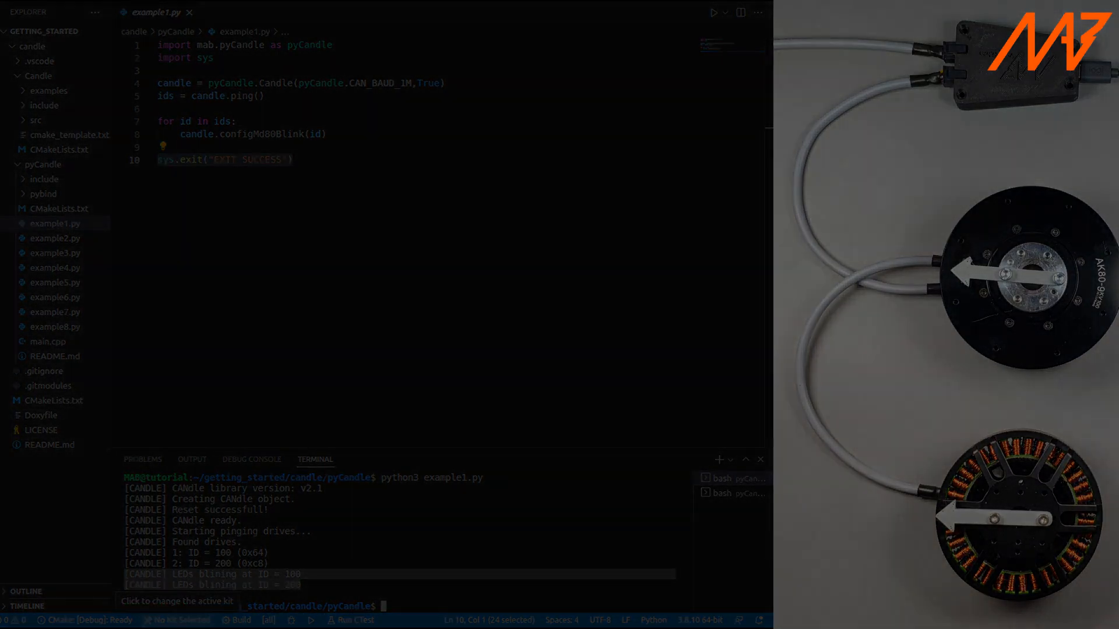
# Load example2.py and run it with python3 to read the drive's ID and position
pyautogui.click(55, 237)
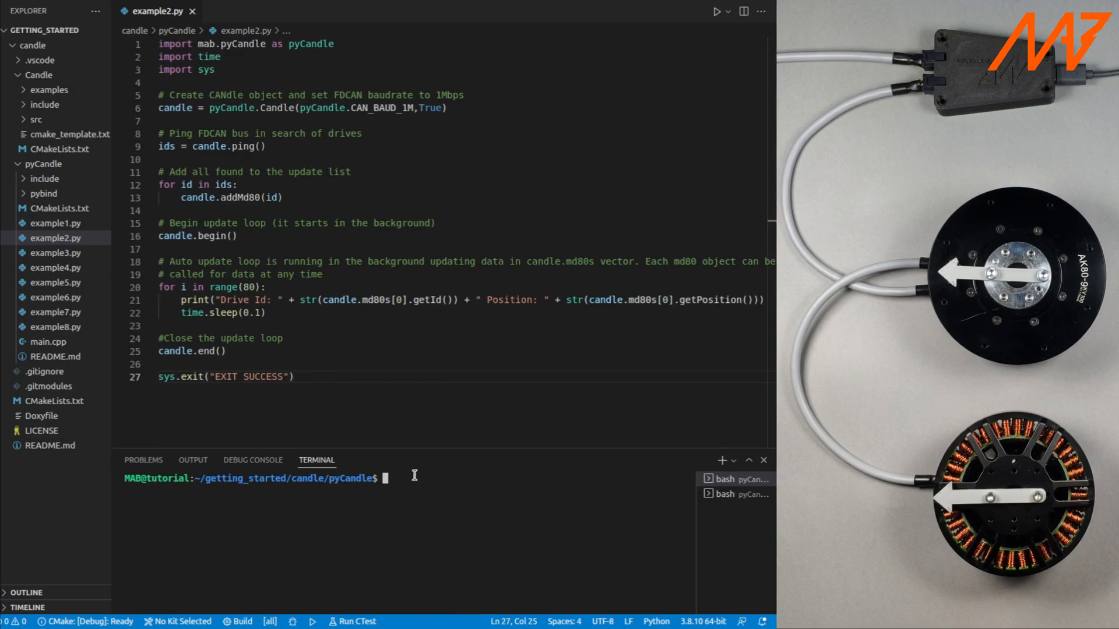
pyautogui.write('python3 example2.py')
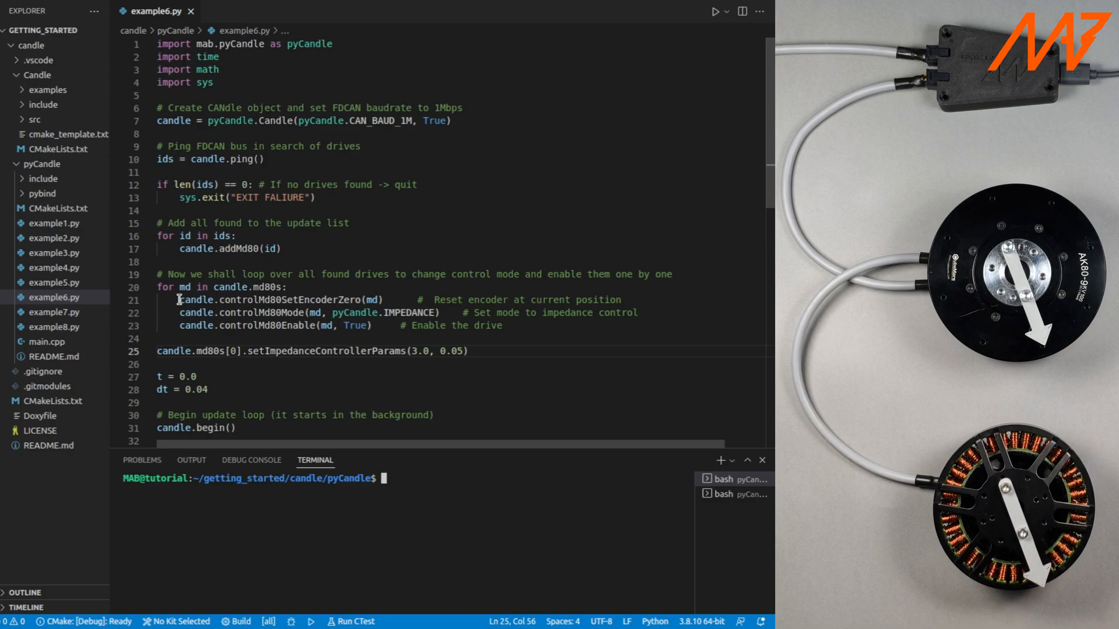
# Highlight example6.py's drive-enable line, review the sine loop, and launch python3 example6.py
pyautogui.moveTo(179, 300); pyautogui.dragTo(386, 300)
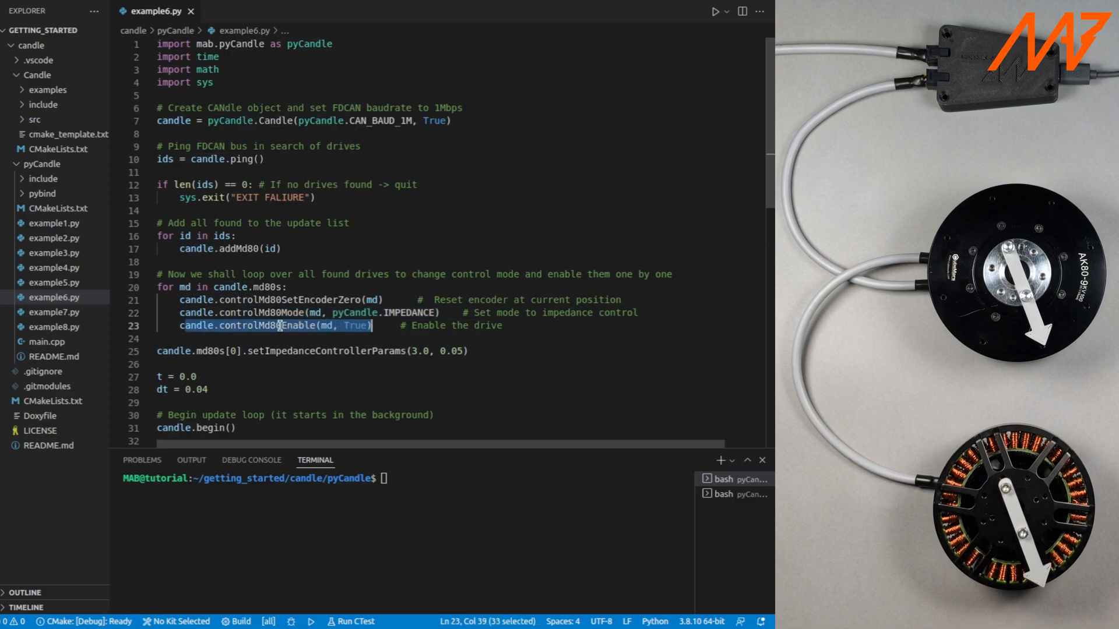
pyautogui.scroll(-3)
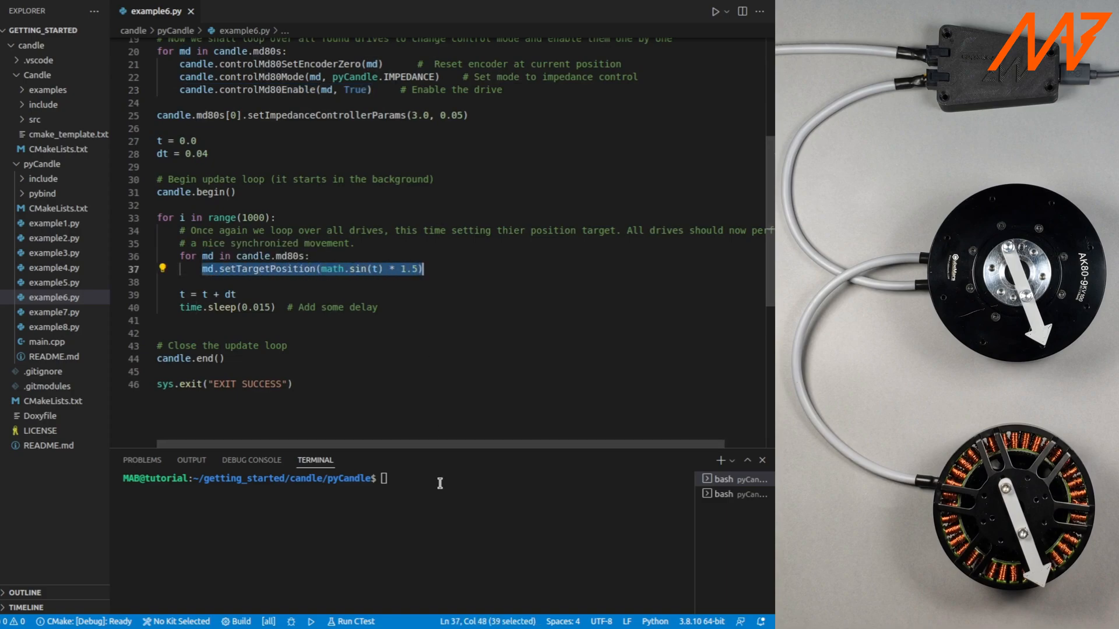
pyautogui.write('python3 example6.py')
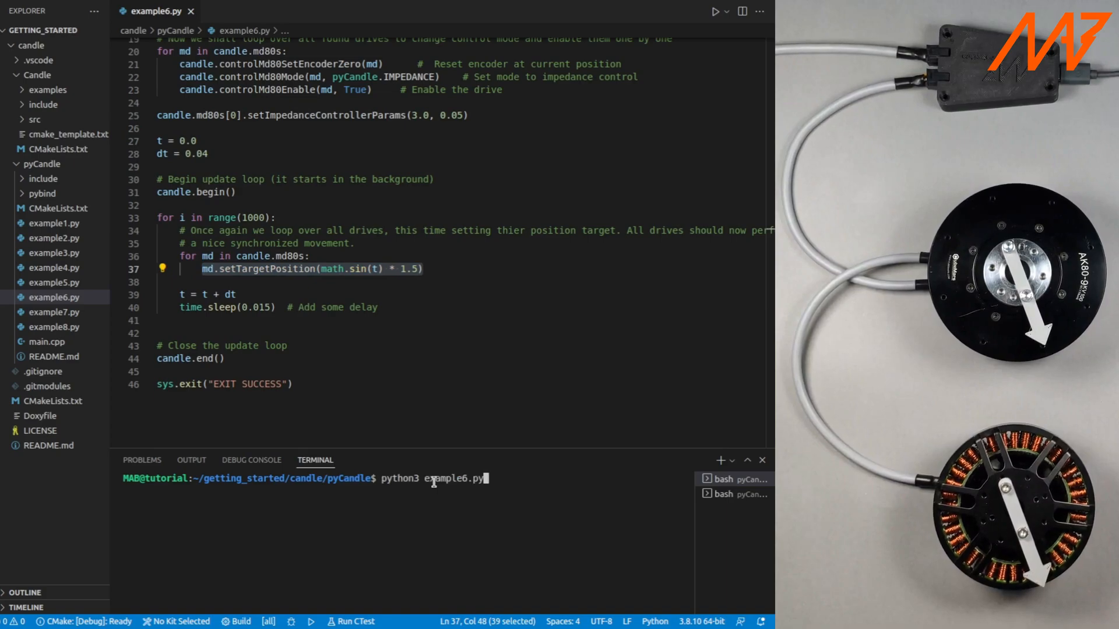